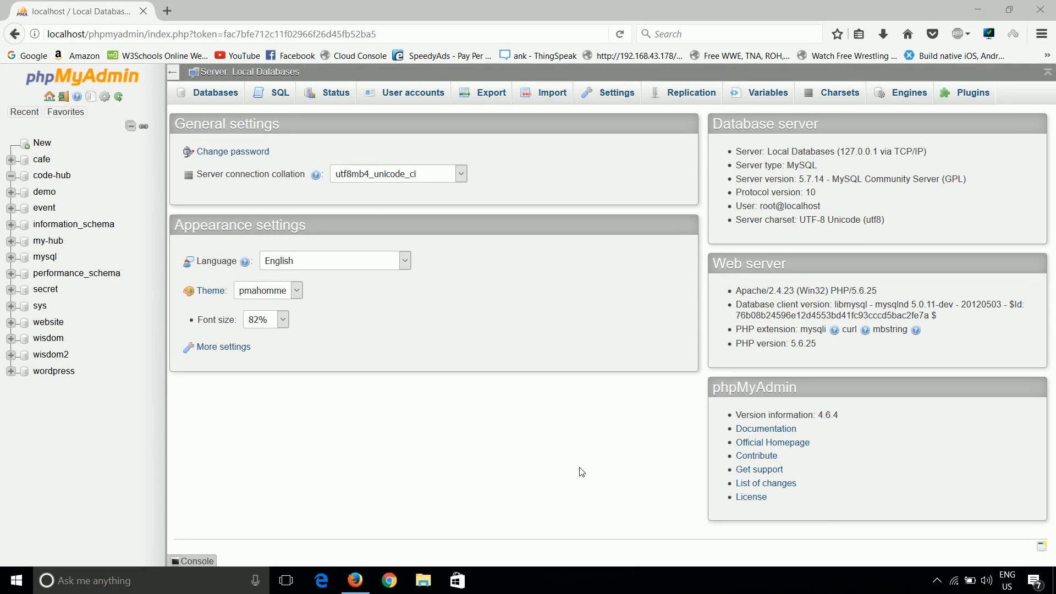
mouse_move(458, 447)
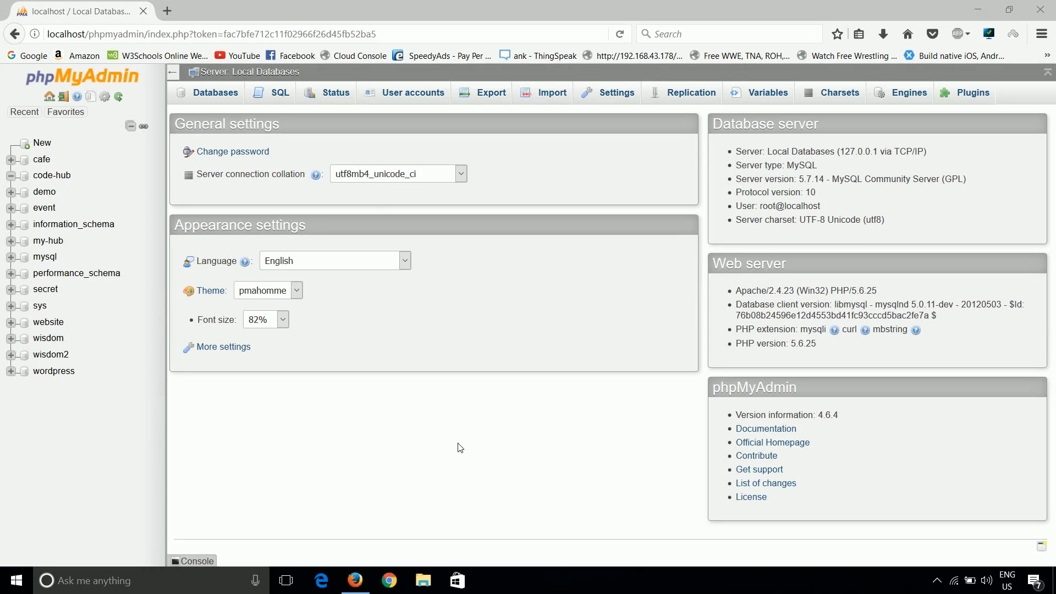
mouse_move(321, 408)
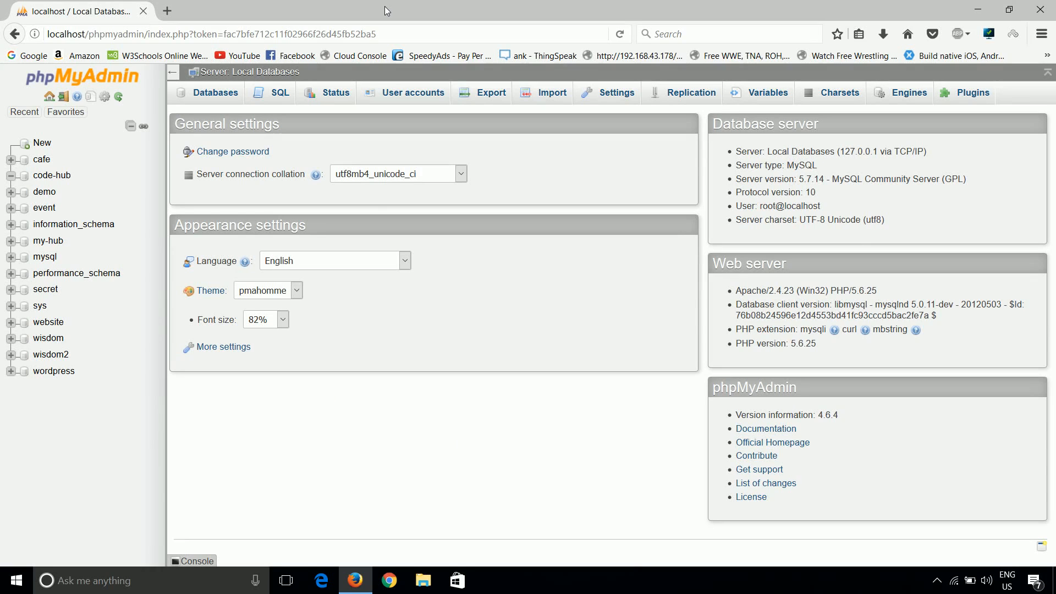
mouse_move(441, 6)
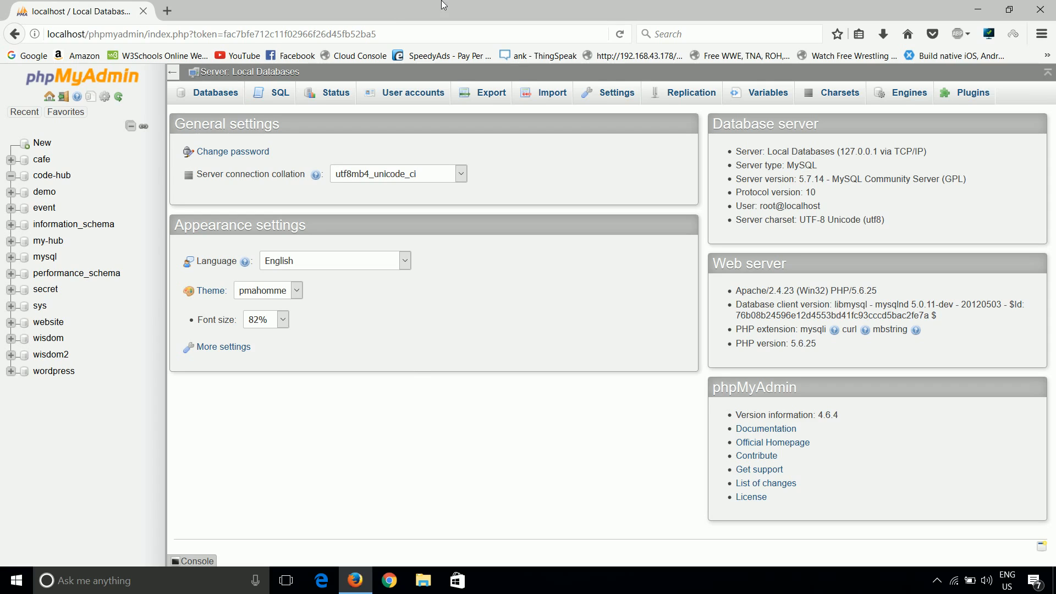
mouse_move(482, 6)
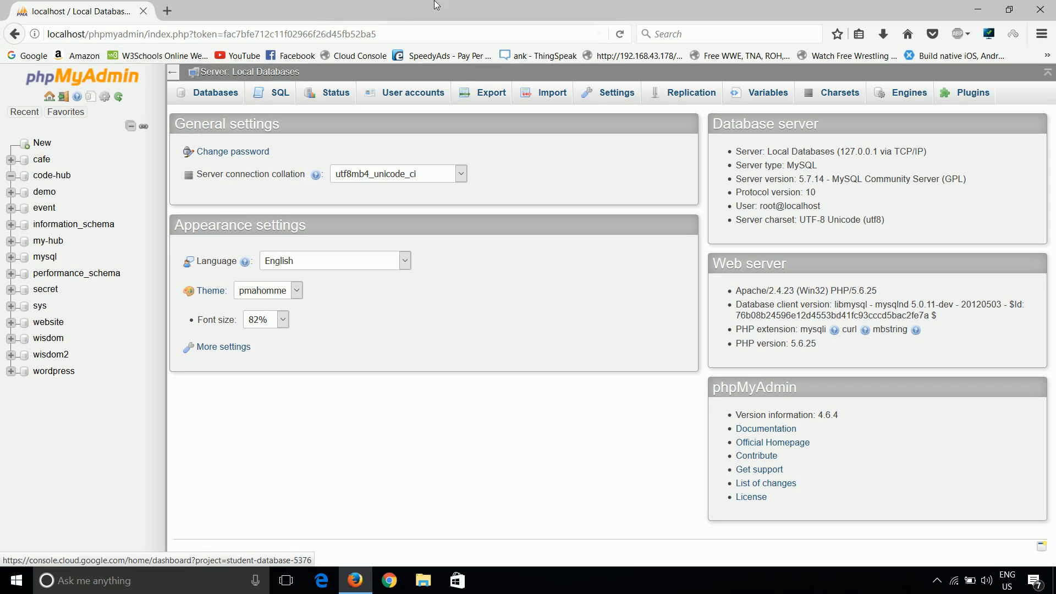
mouse_move(51, 175)
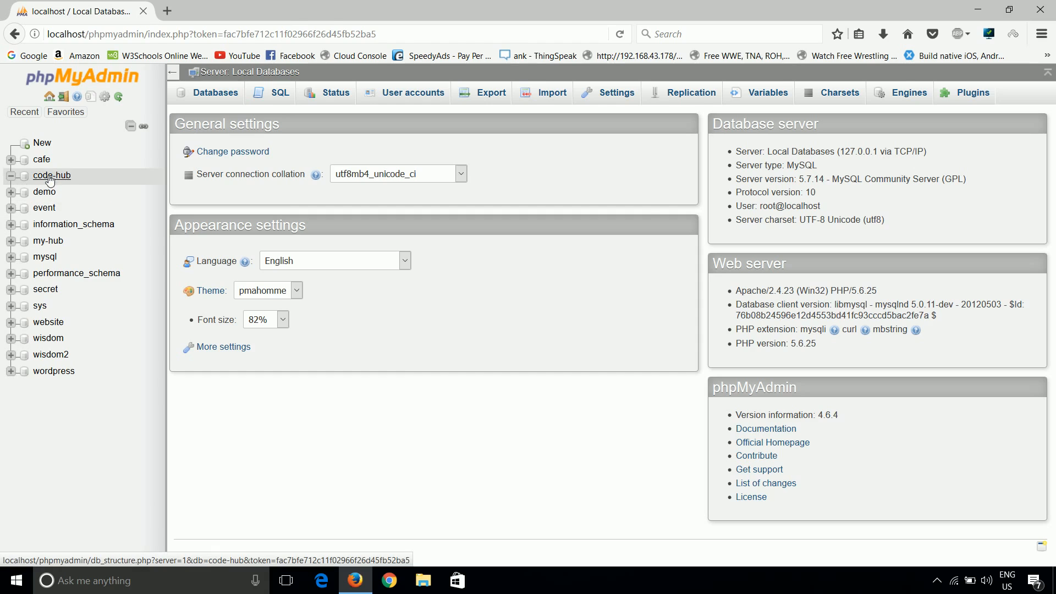
In code-hub, start a new table named 'basics' with 3 columns
click(50, 176)
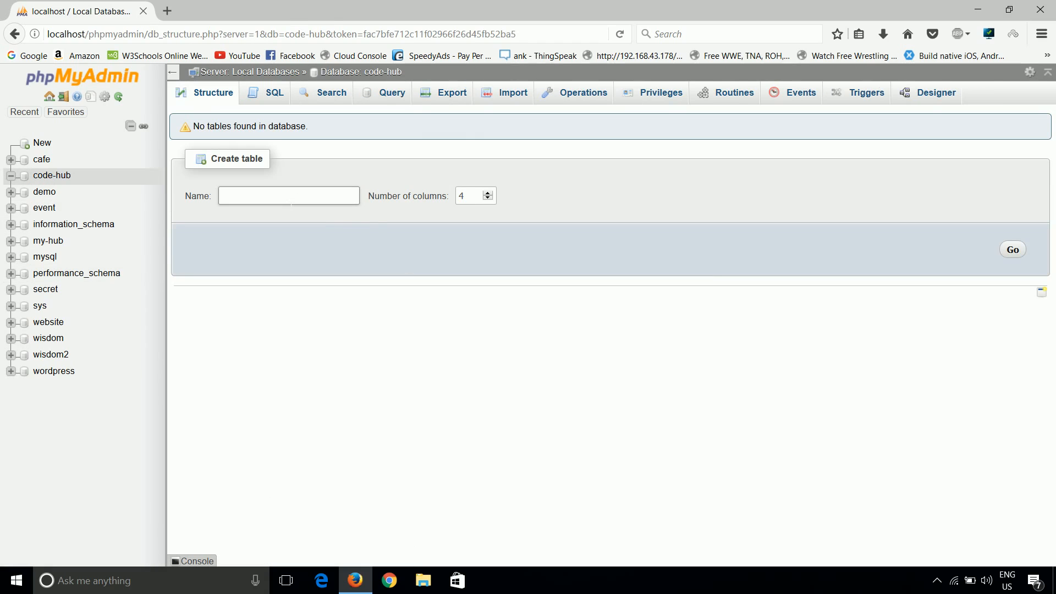
click(288, 195)
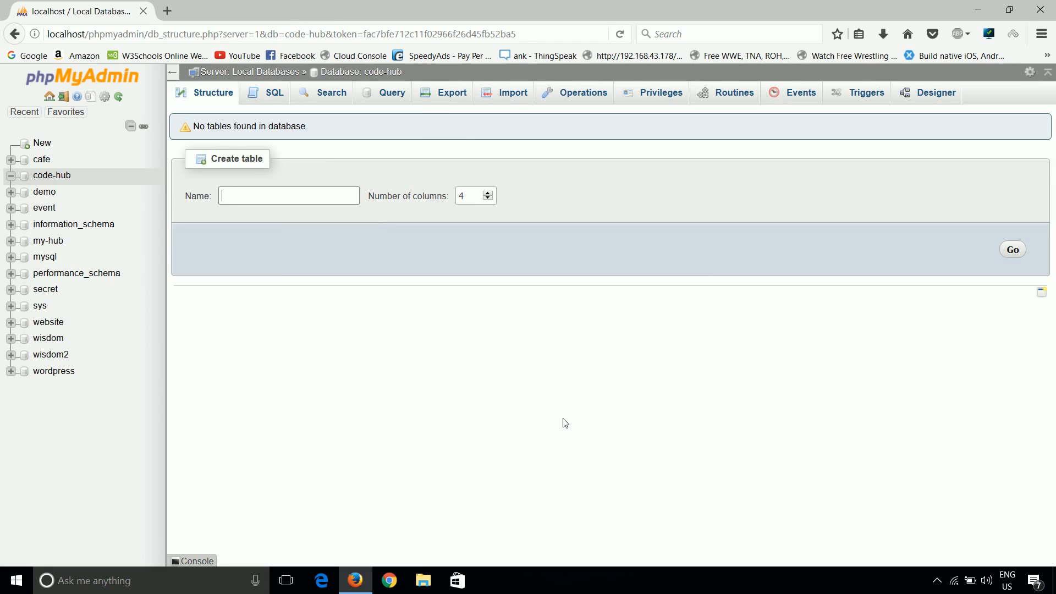
text(basics)
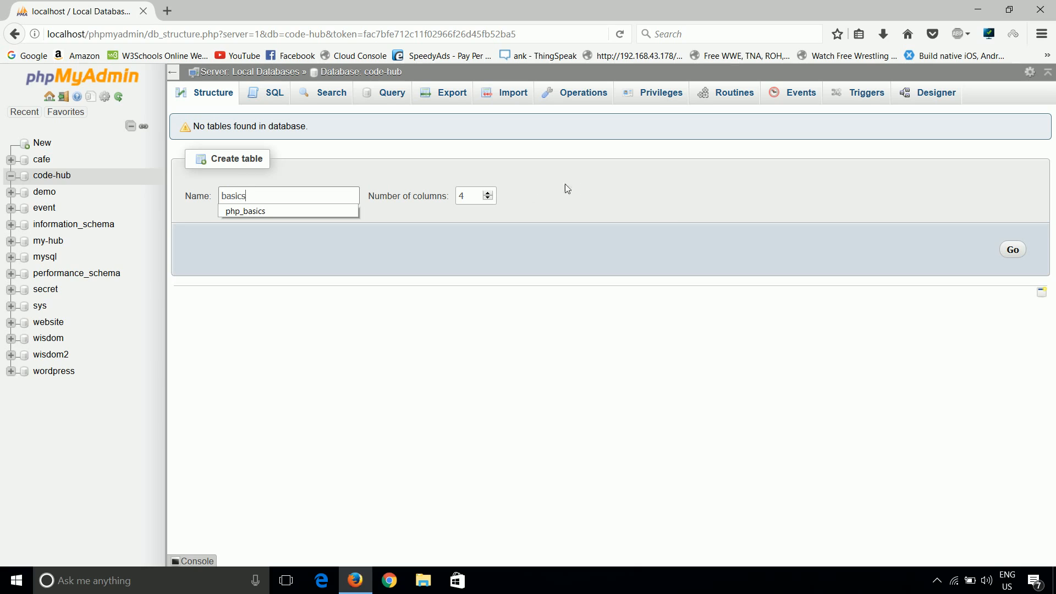
click(488, 199)
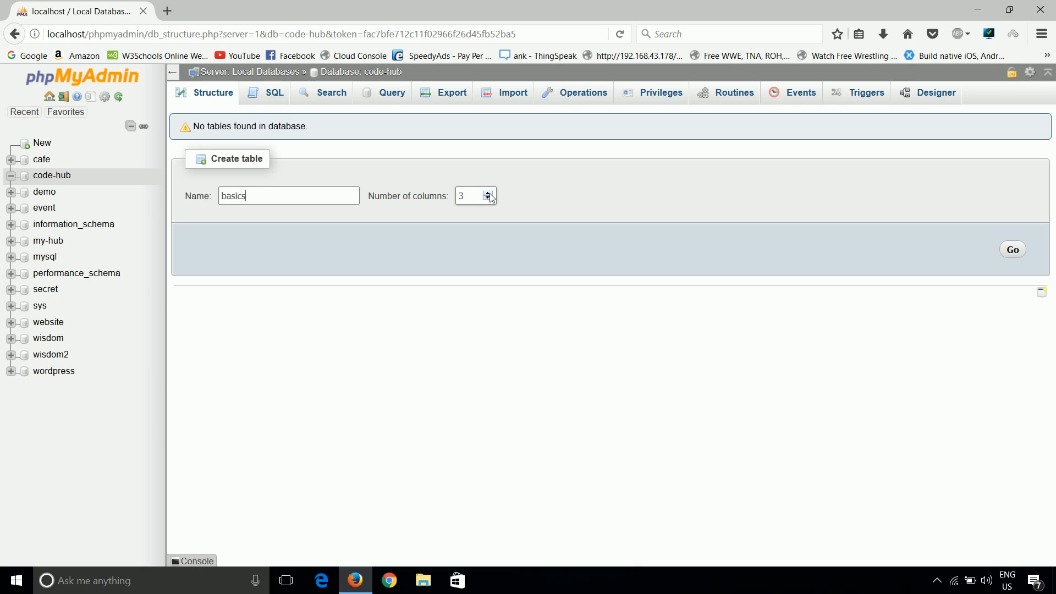
click(488, 192)
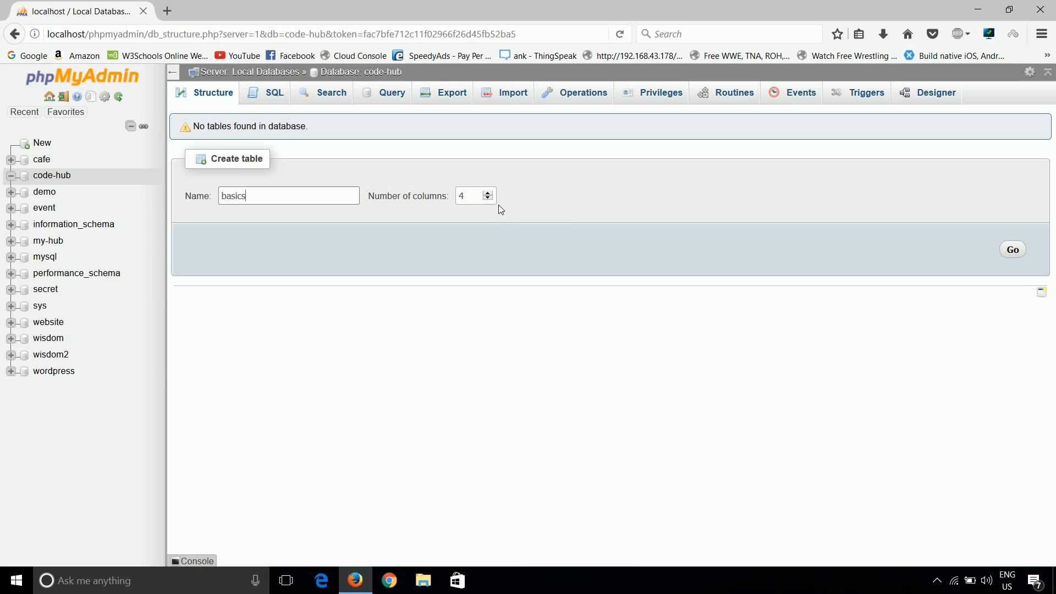
click(486, 198)
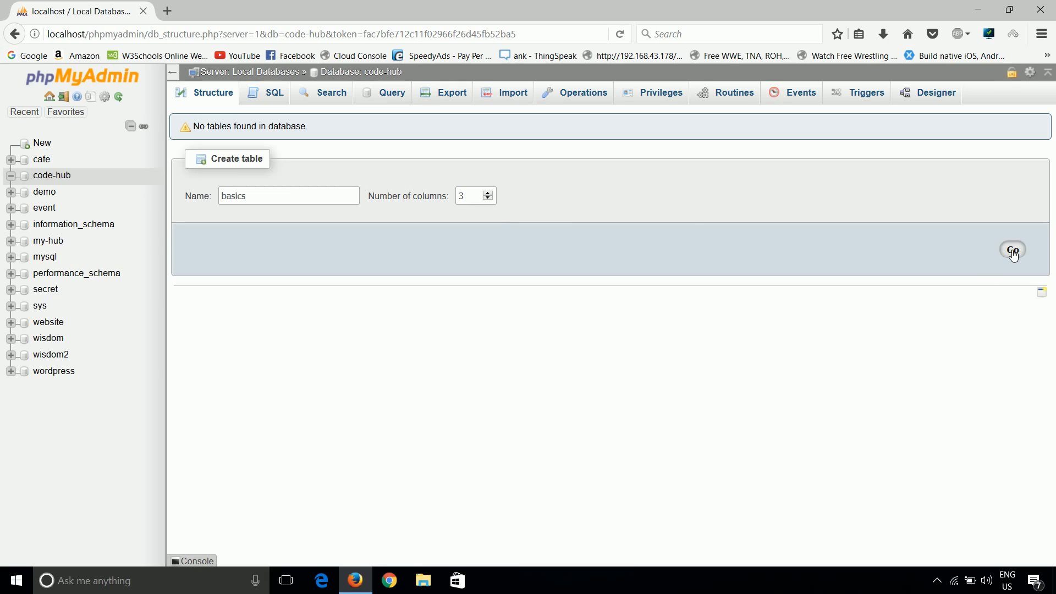
Enter the column names id, name and salary in the three column rows
click(1012, 252)
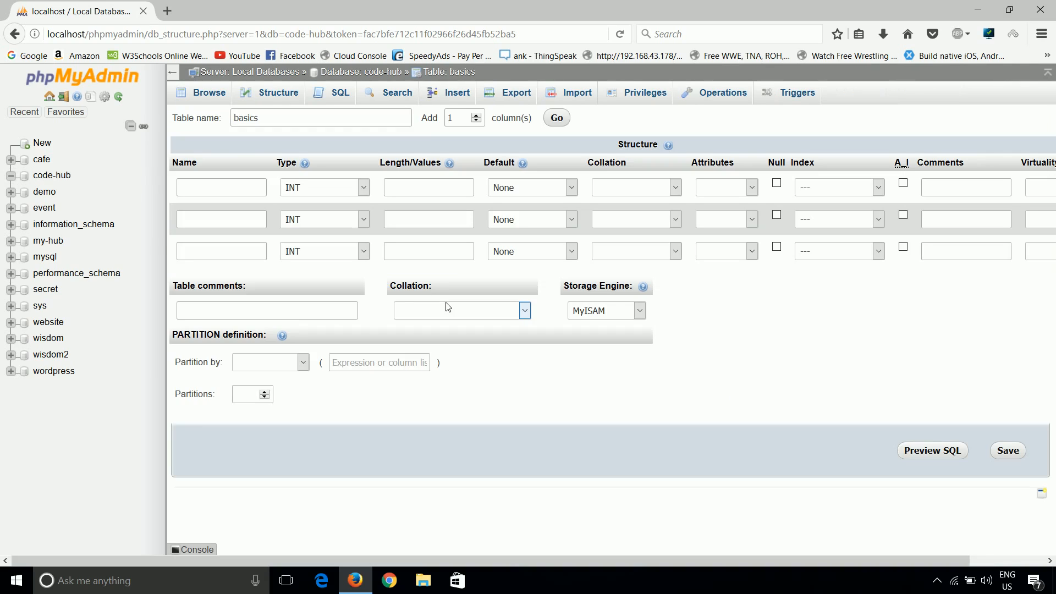
click(362, 219)
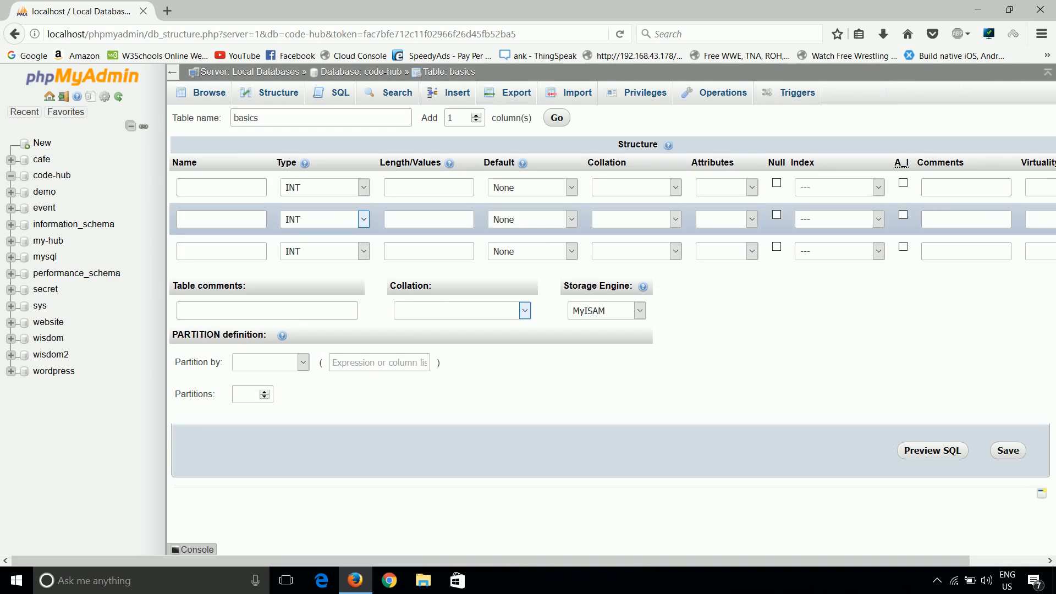
click(220, 187)
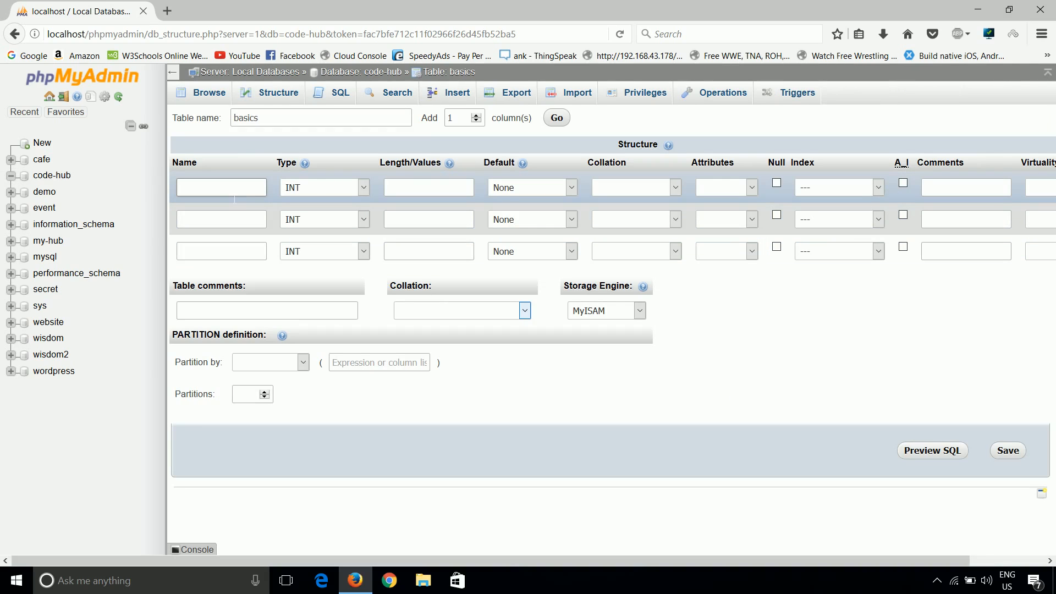
click(219, 218)
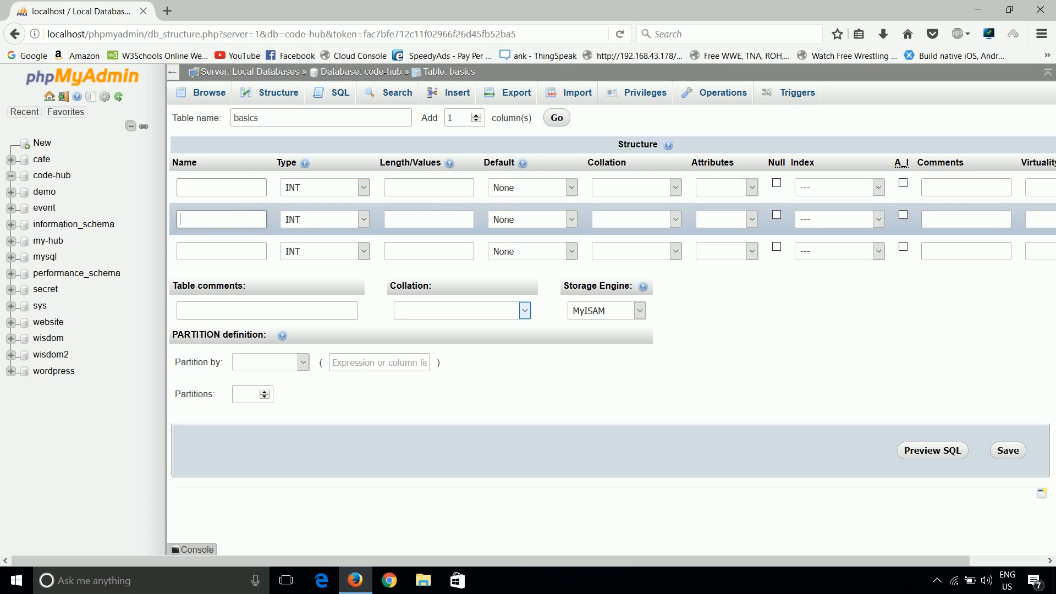
click(220, 186)
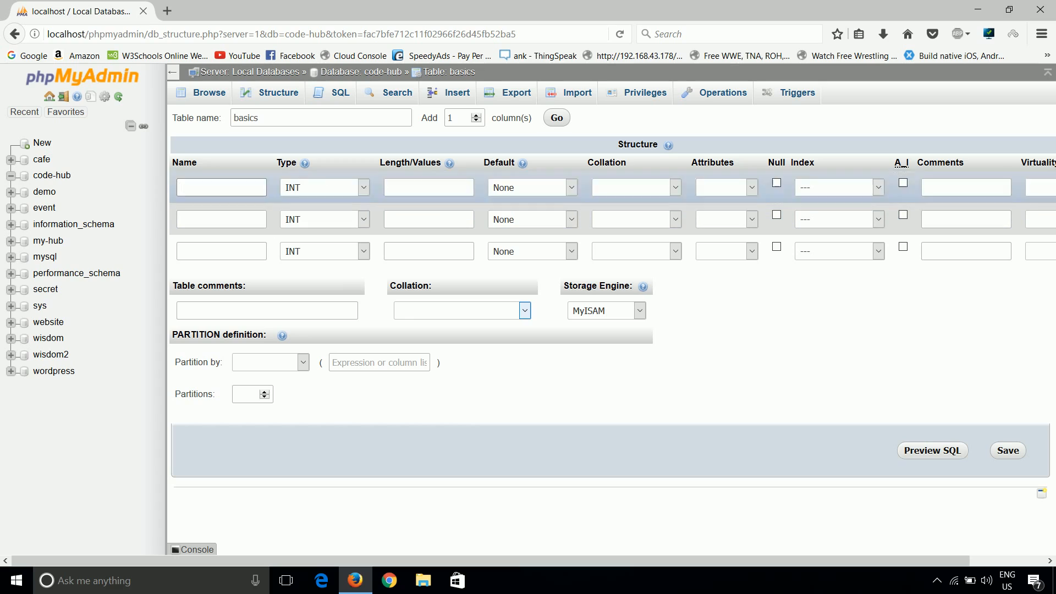
click(220, 186)
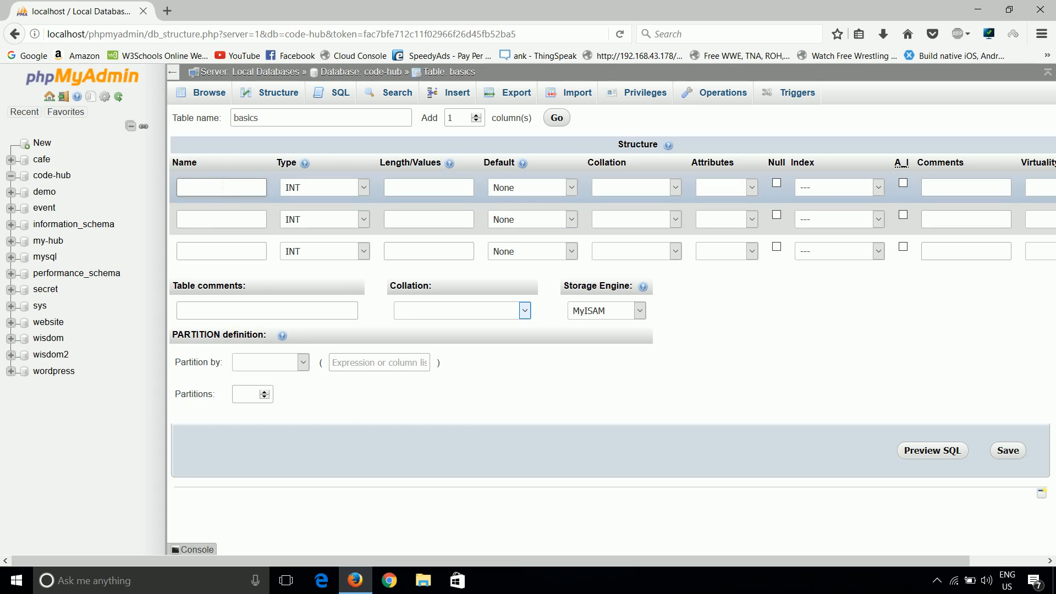
click(219, 187)
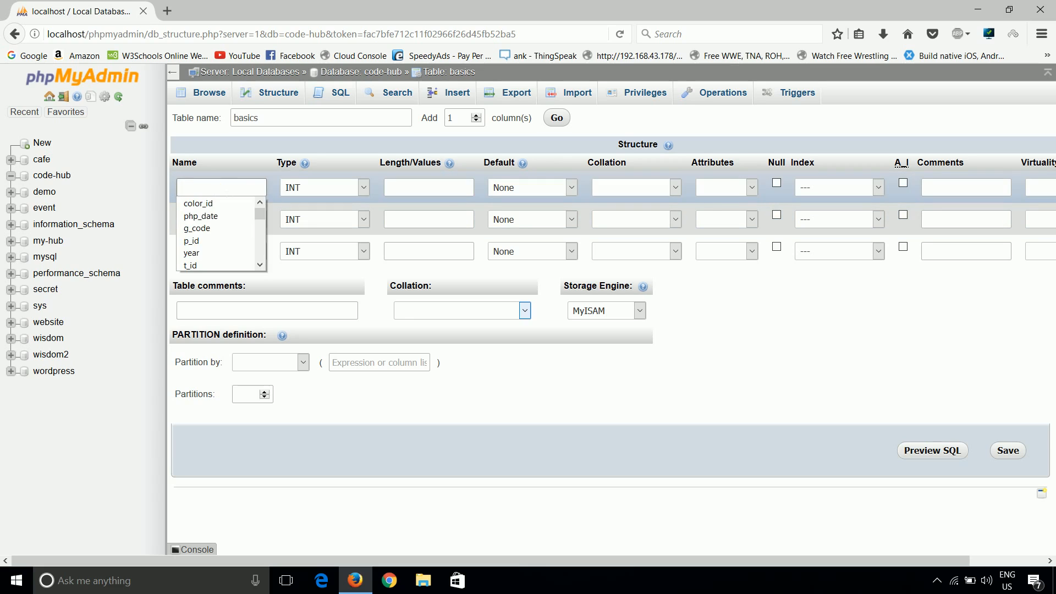
text(id)
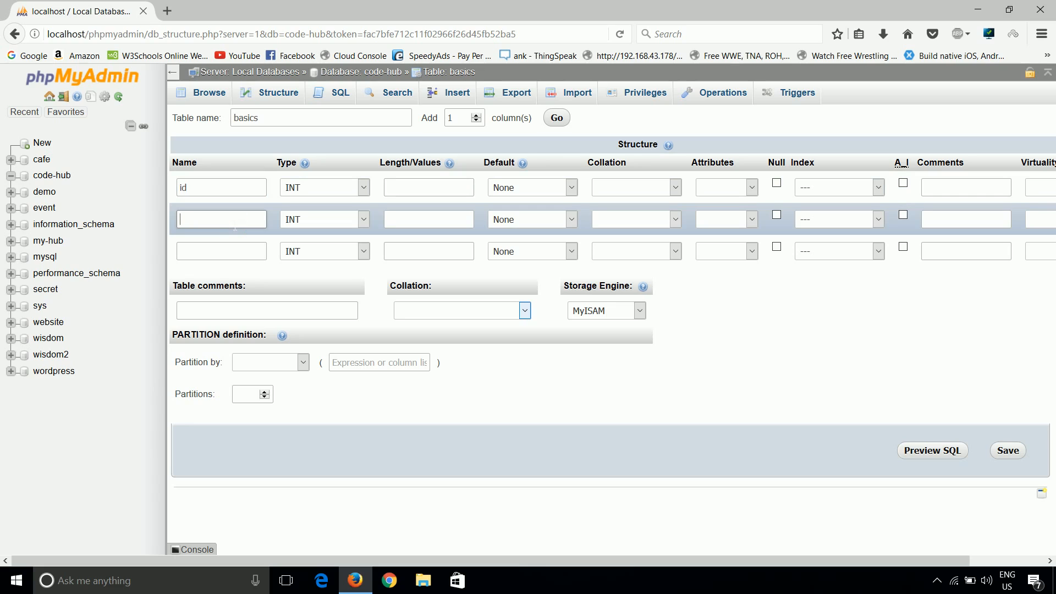
text(name)
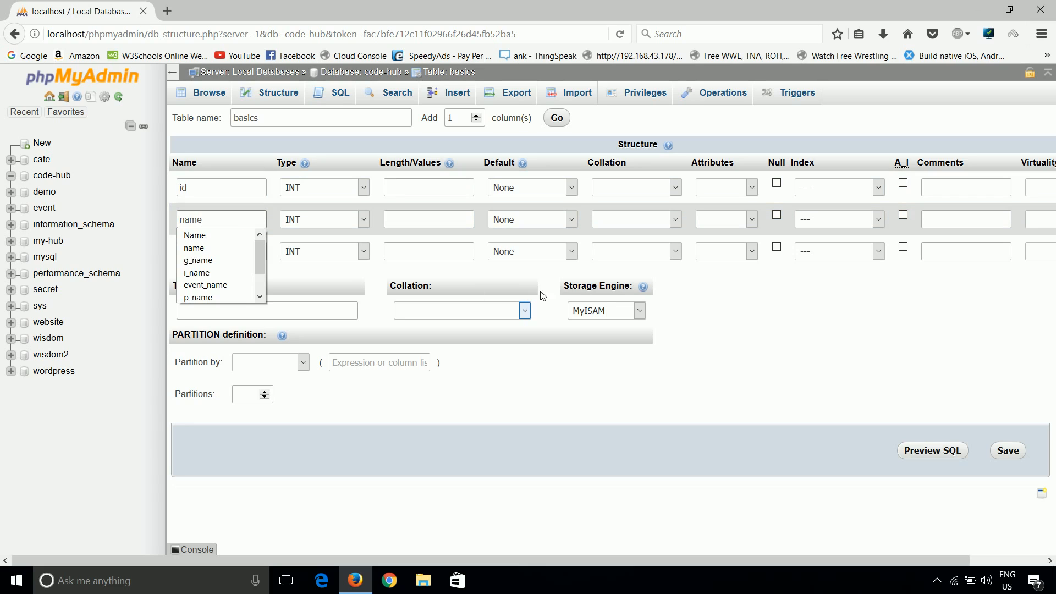
click(193, 248)
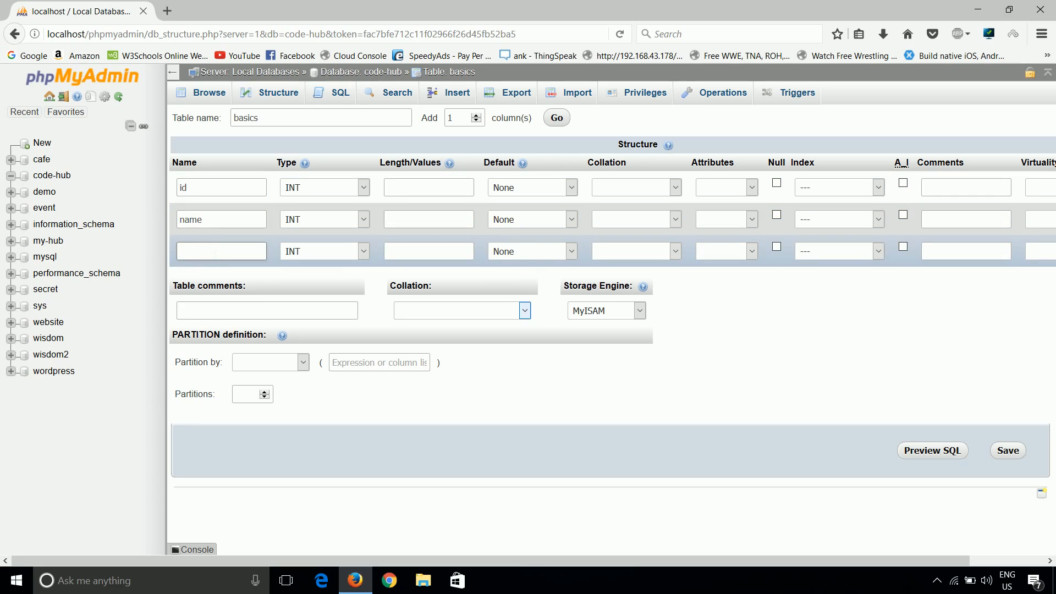
text(salary)
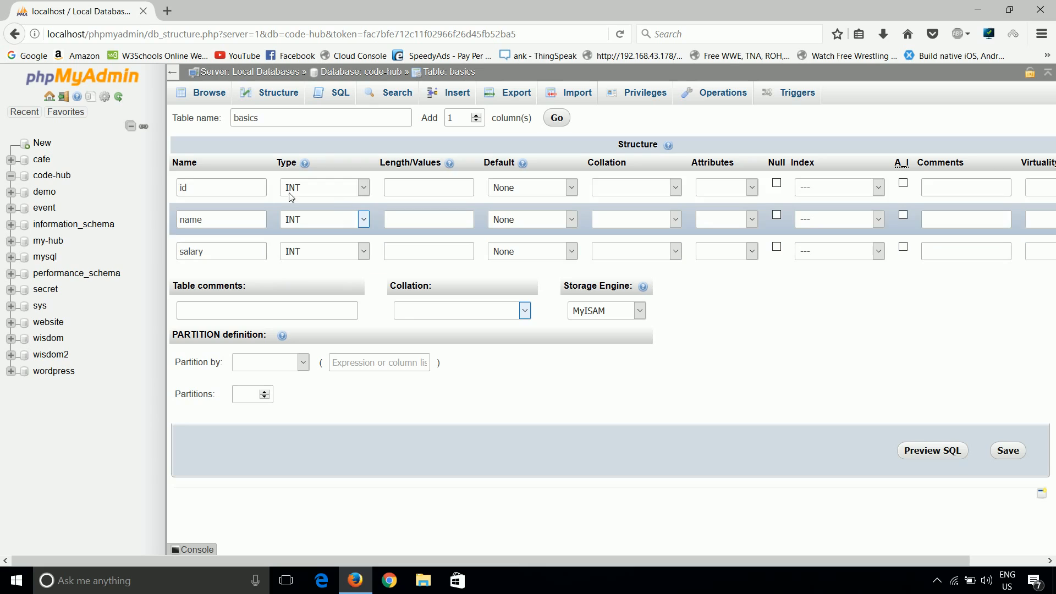
Keep id as INT, set name to VARCHAR length 25, and salary to FLOAT
click(323, 187)
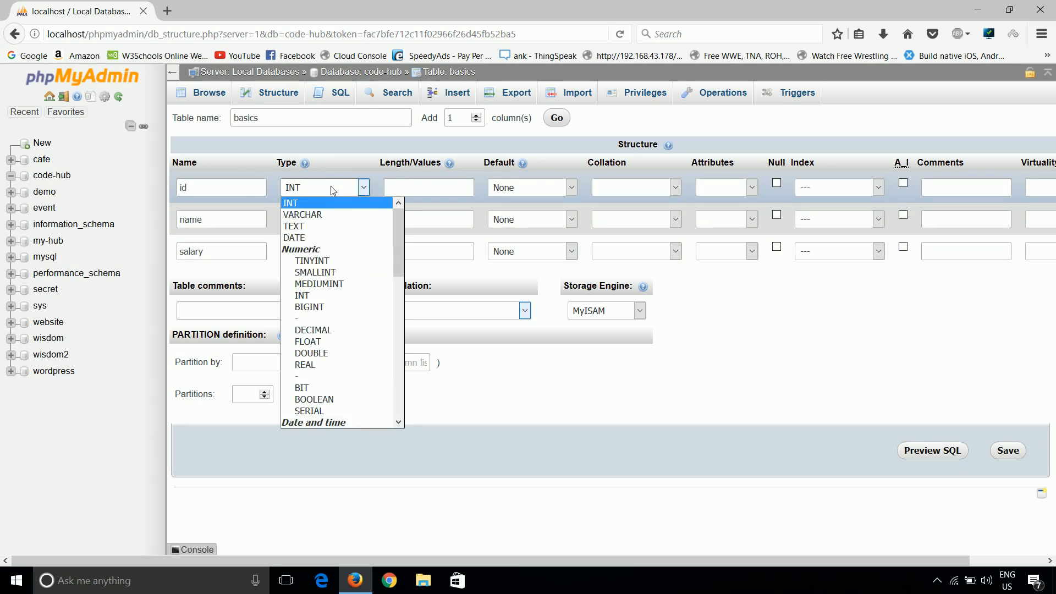
click(290, 202)
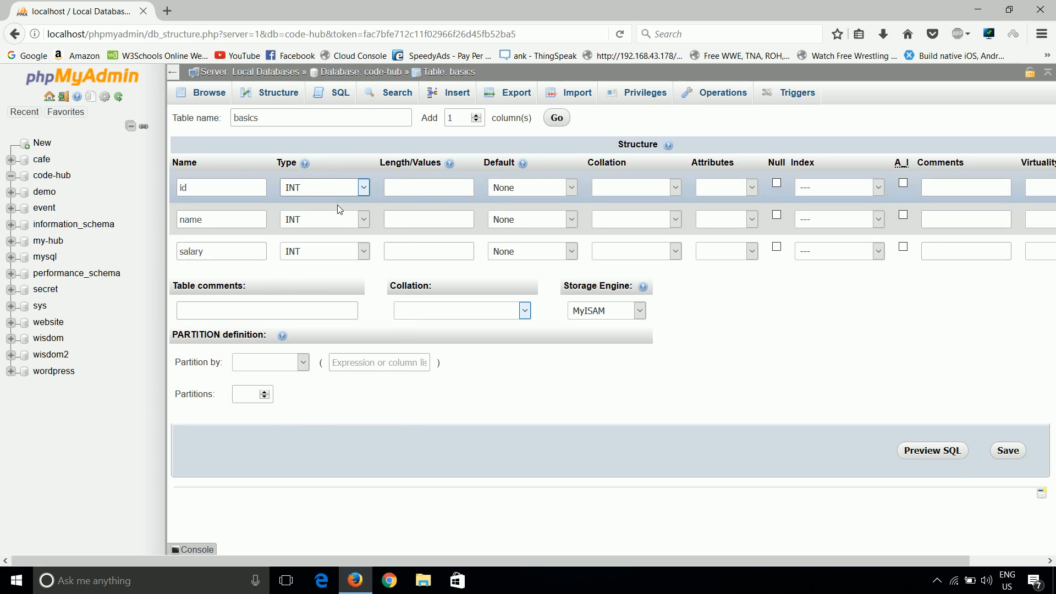
click(324, 219)
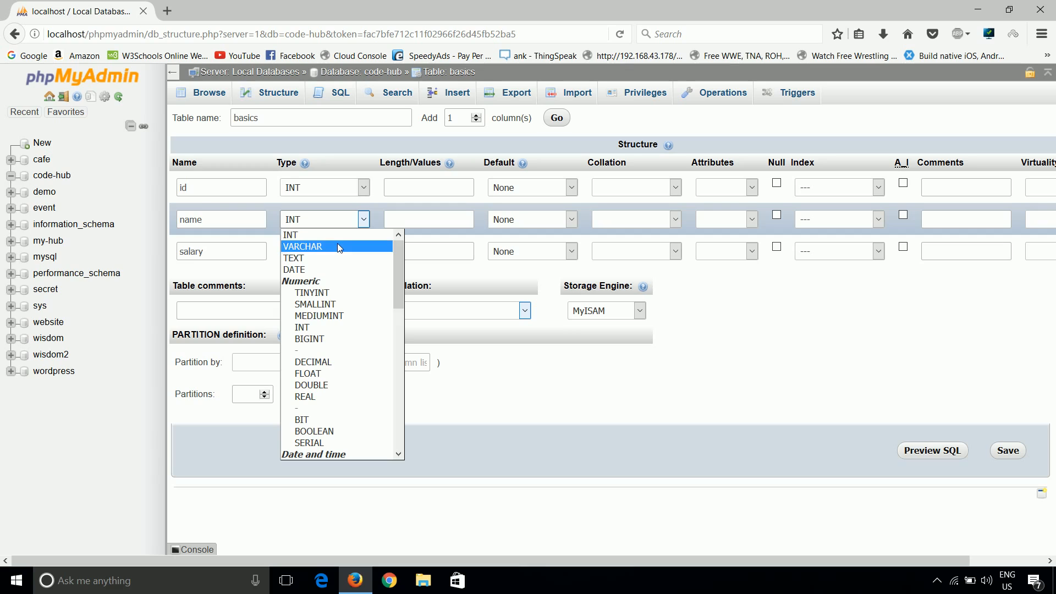
click(302, 245)
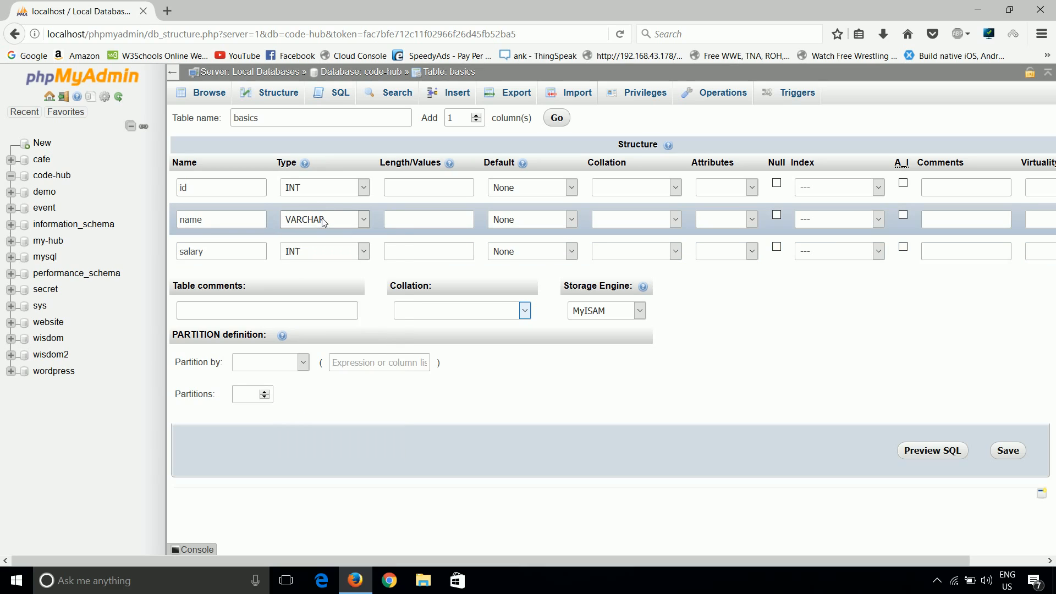
click(428, 219)
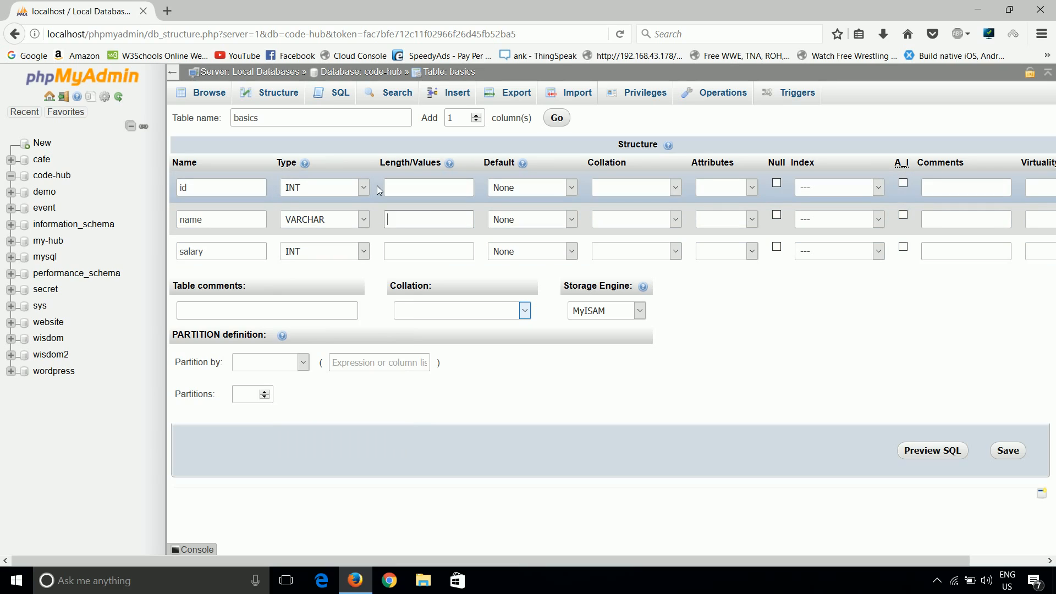
click(428, 187)
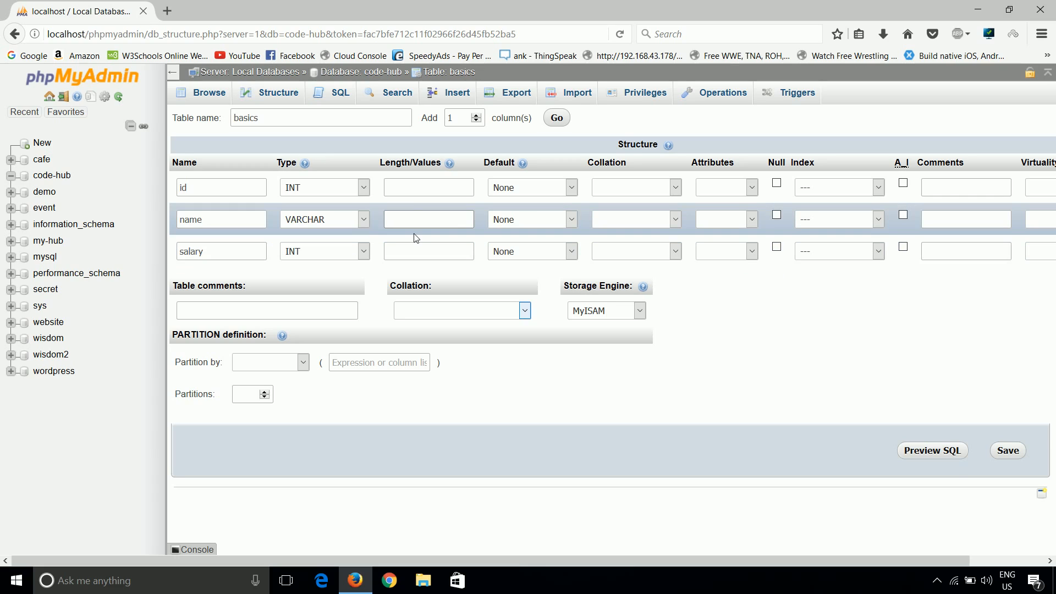
click(428, 218)
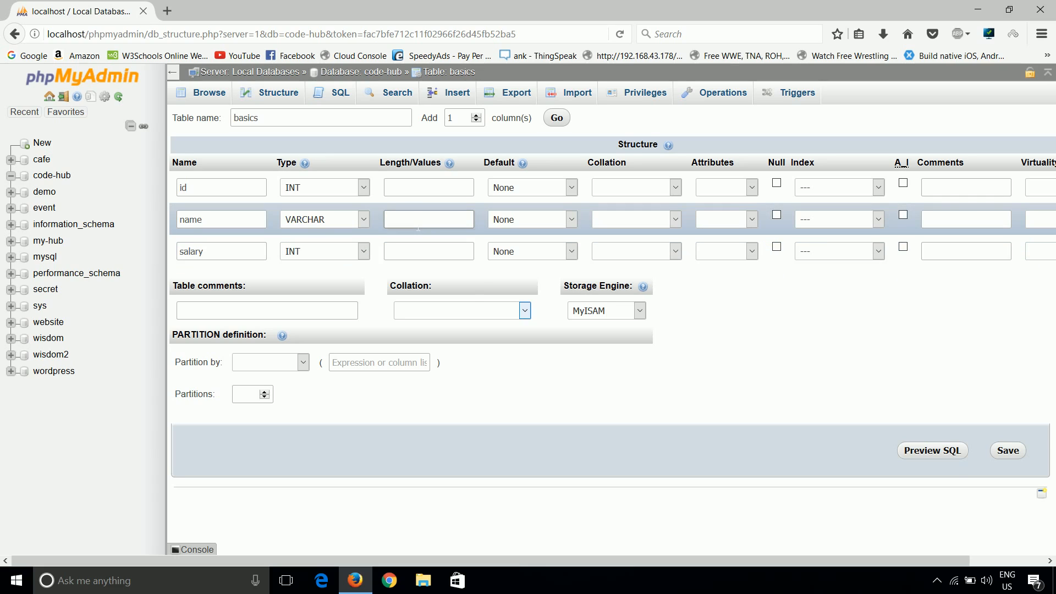
click(428, 218)
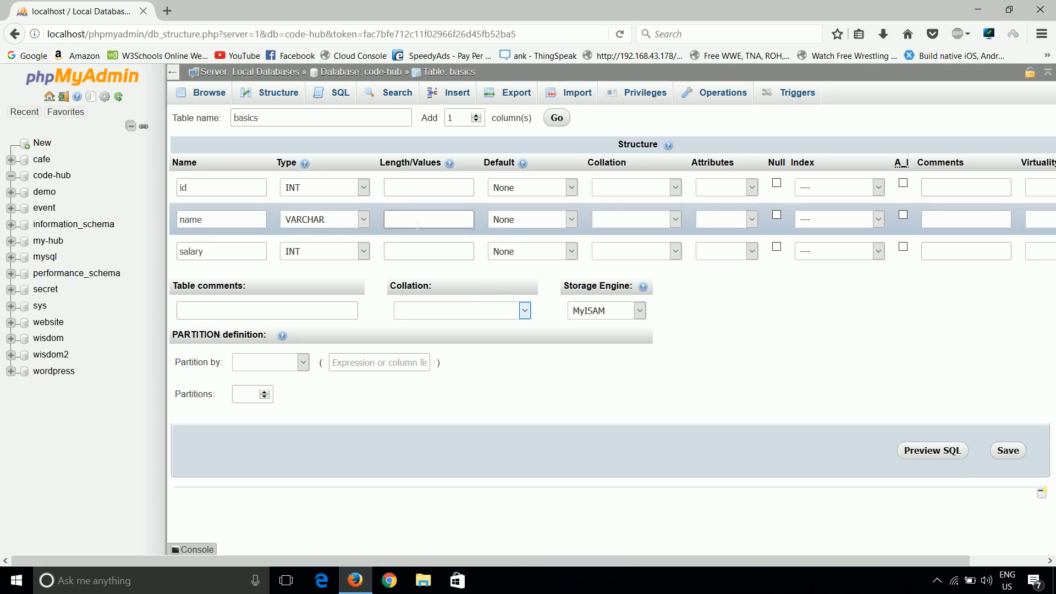
text(25)
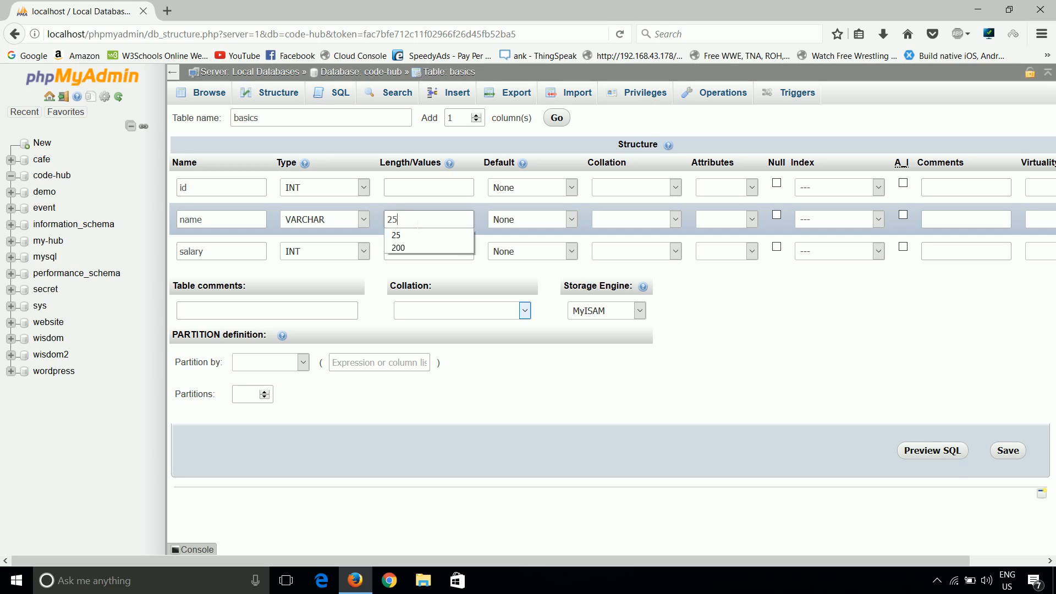
click(324, 250)
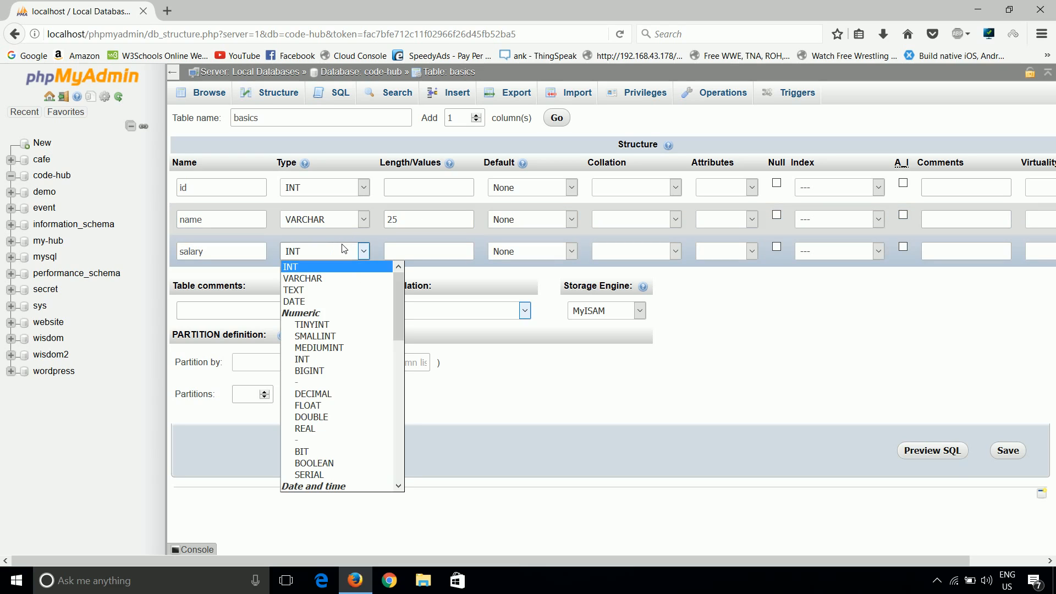
mouse_move(397, 289)
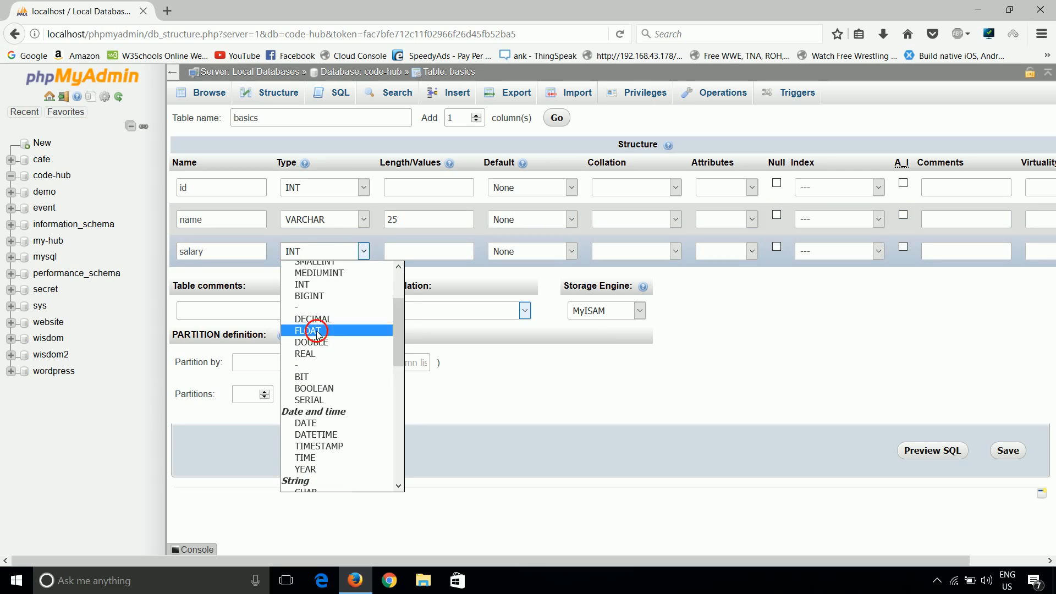
click(312, 330)
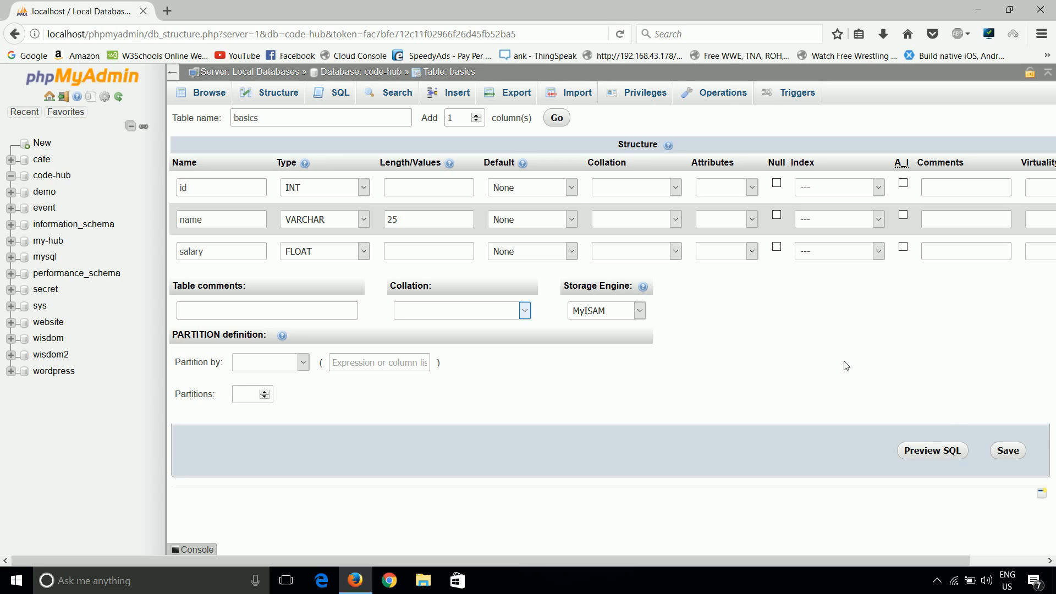
mouse_move(765, 340)
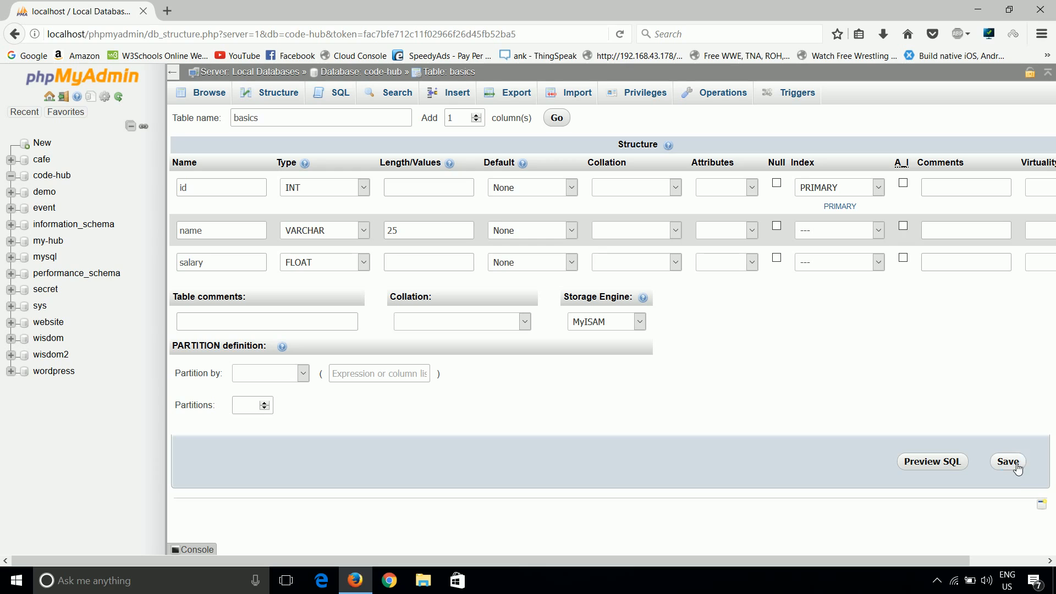
Save the basics table definition with id, name and salary columns
click(1006, 462)
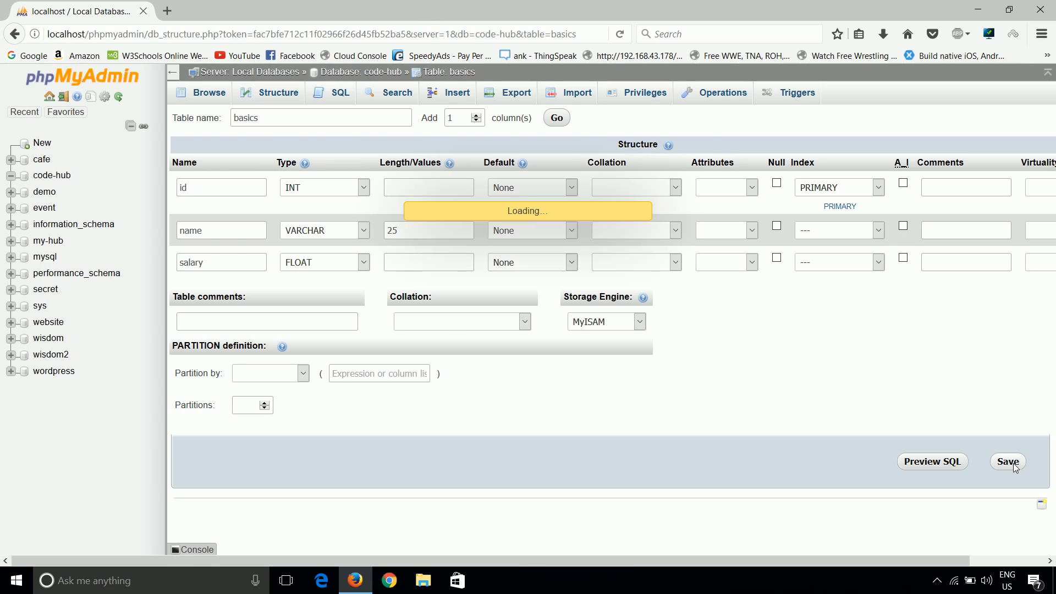
Browse the newly created basics table to see its empty columns
click(1006, 461)
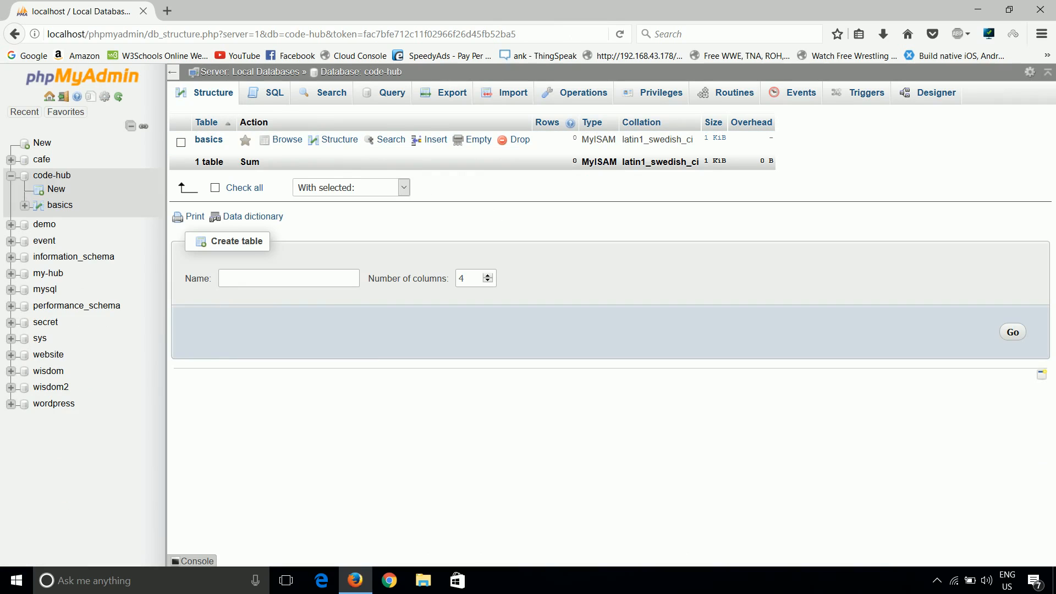
mouse_move(273, 93)
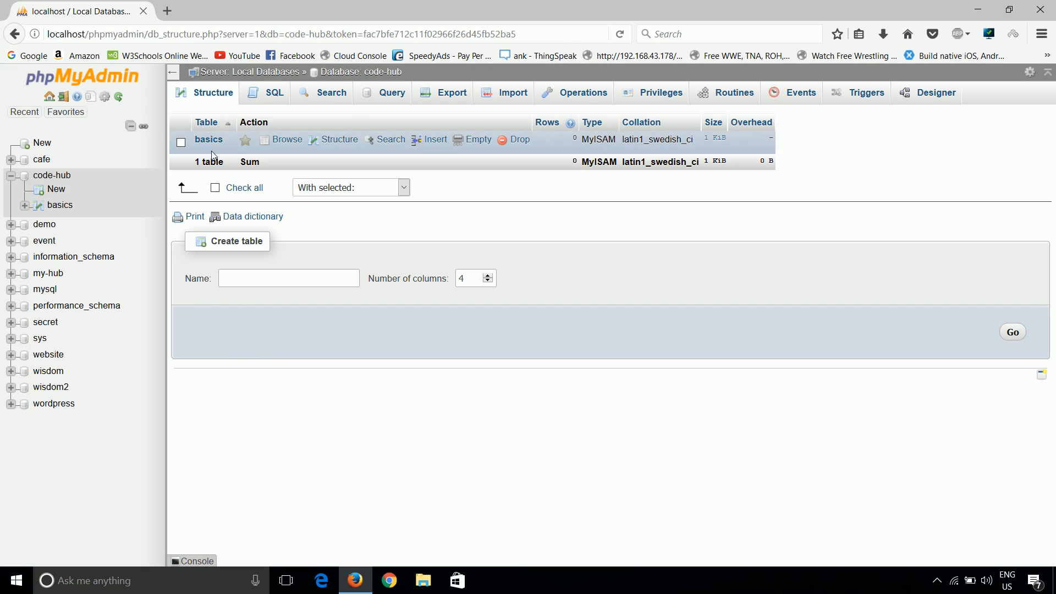
click(339, 139)
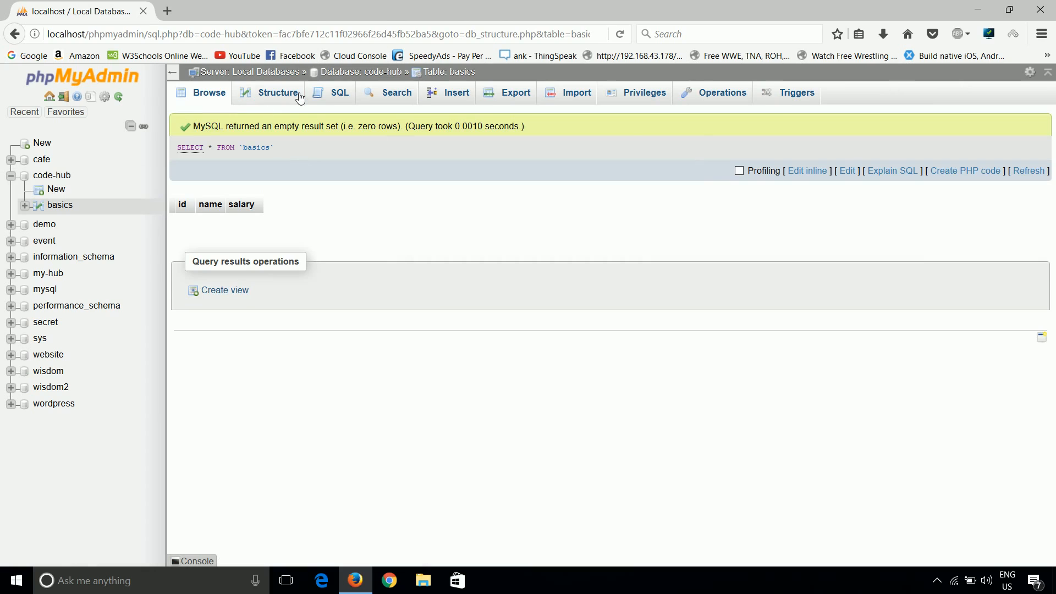
Show the basics table's Structure view and scroll down its column list
click(276, 92)
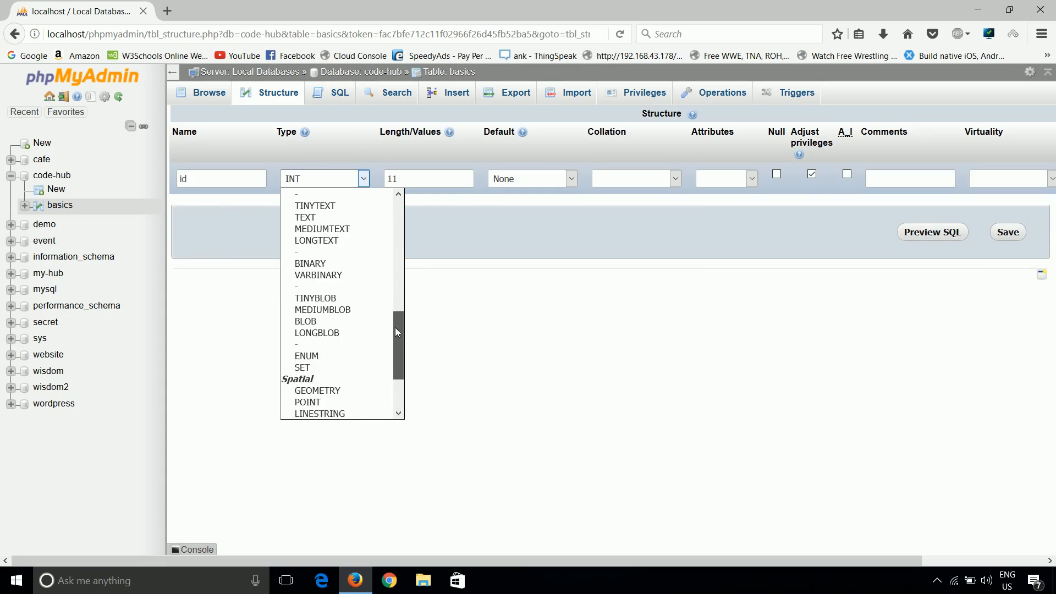
scroll(down, 3)
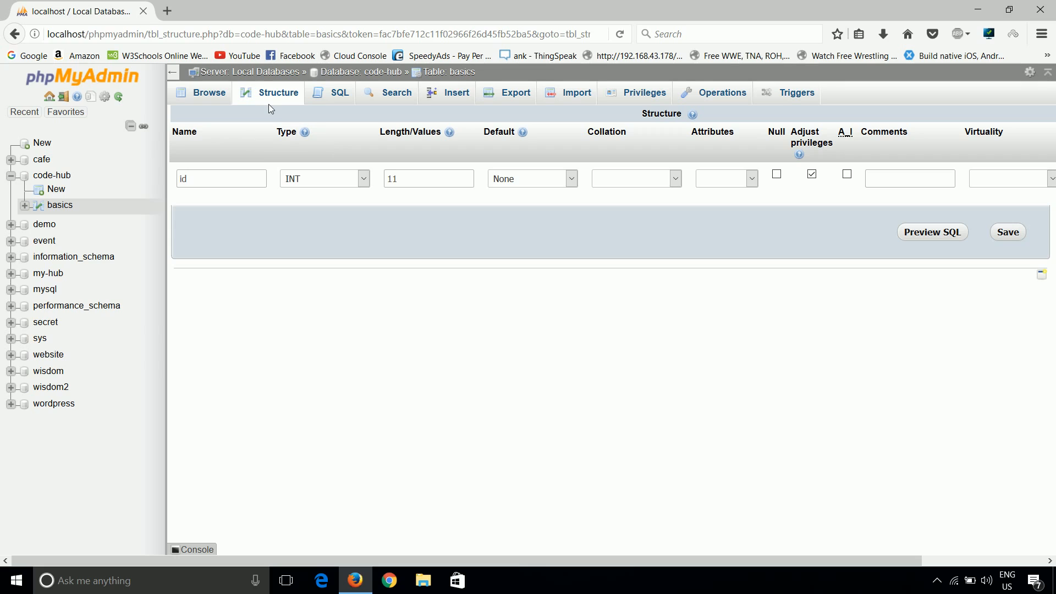
mouse_move(302, 117)
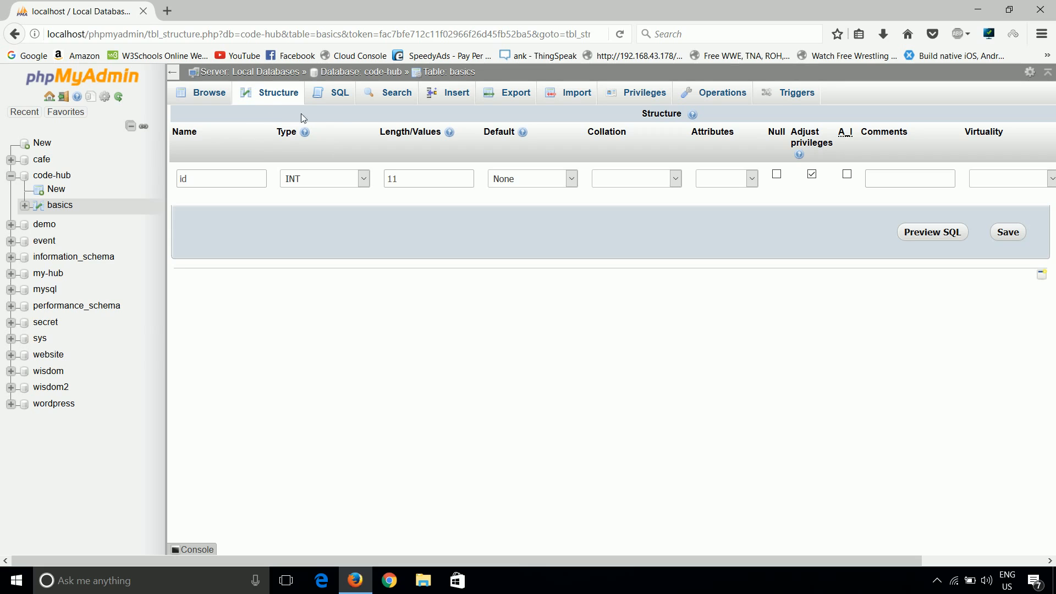